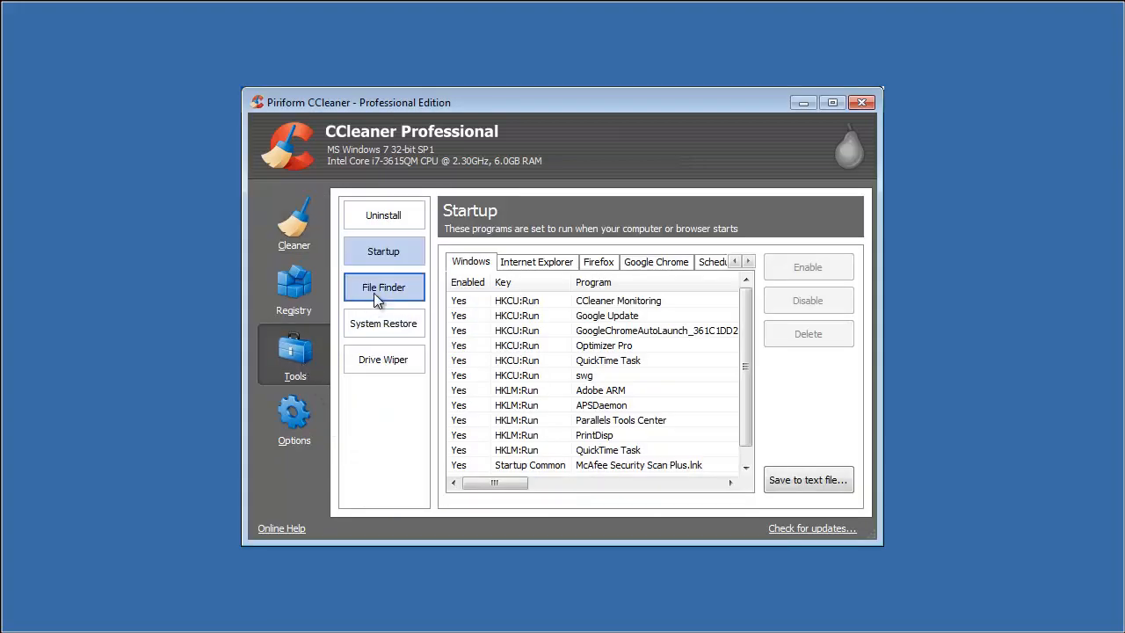
- Show the Tools > Uninstall list of installed programs
left_click(383, 215)
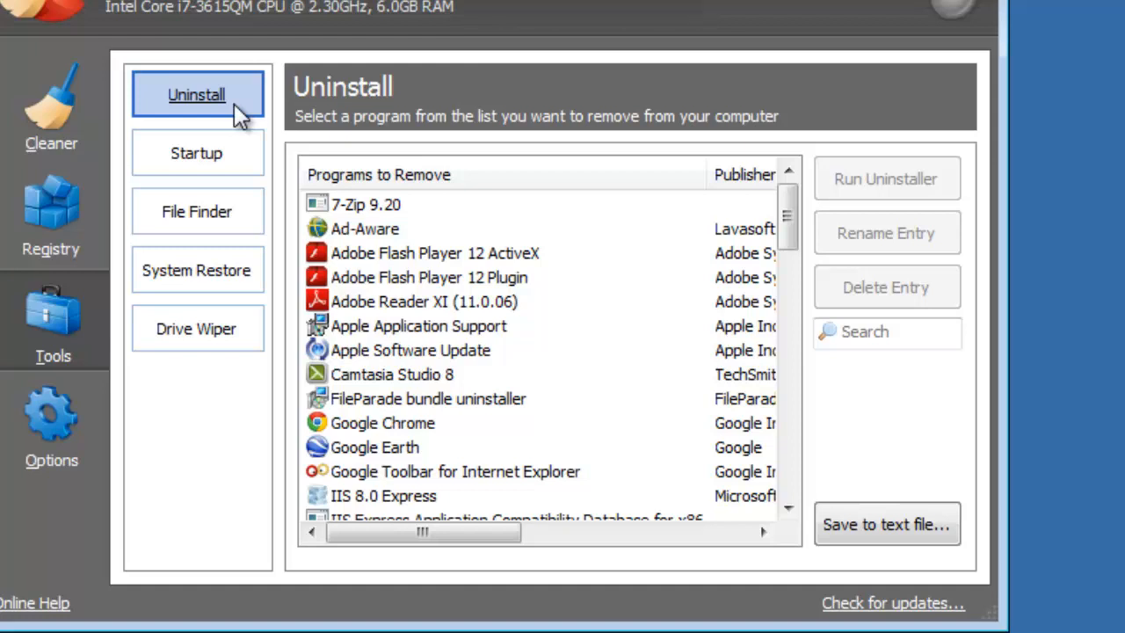
- Sort the installed programs by the Size column, largest first
left_click(378, 174)
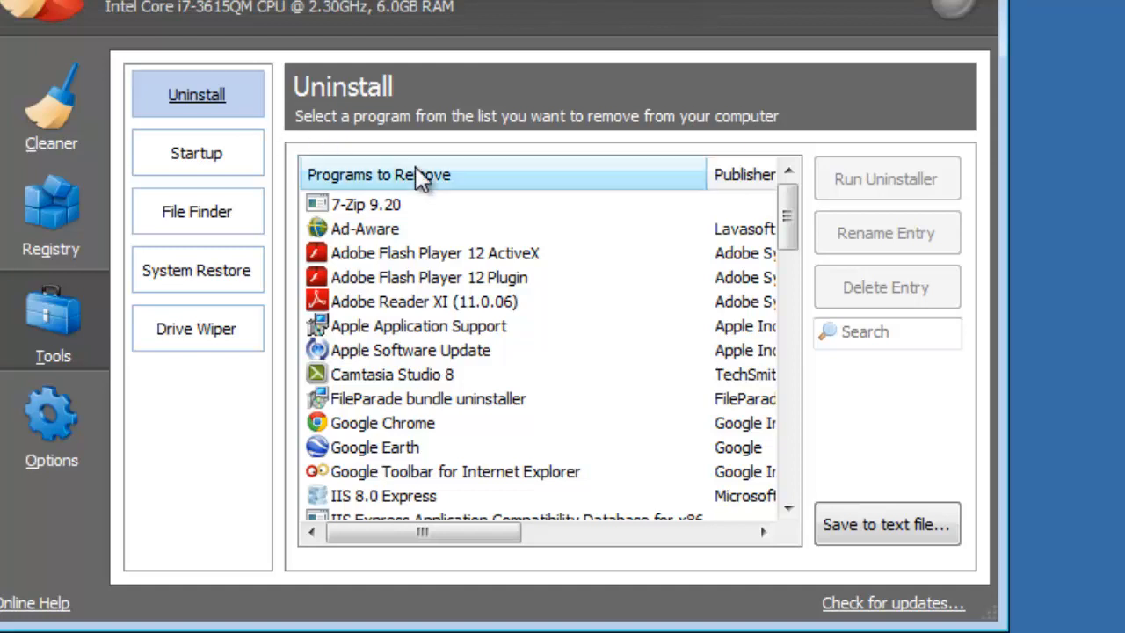
left_click_drag(422, 531, 545, 531)
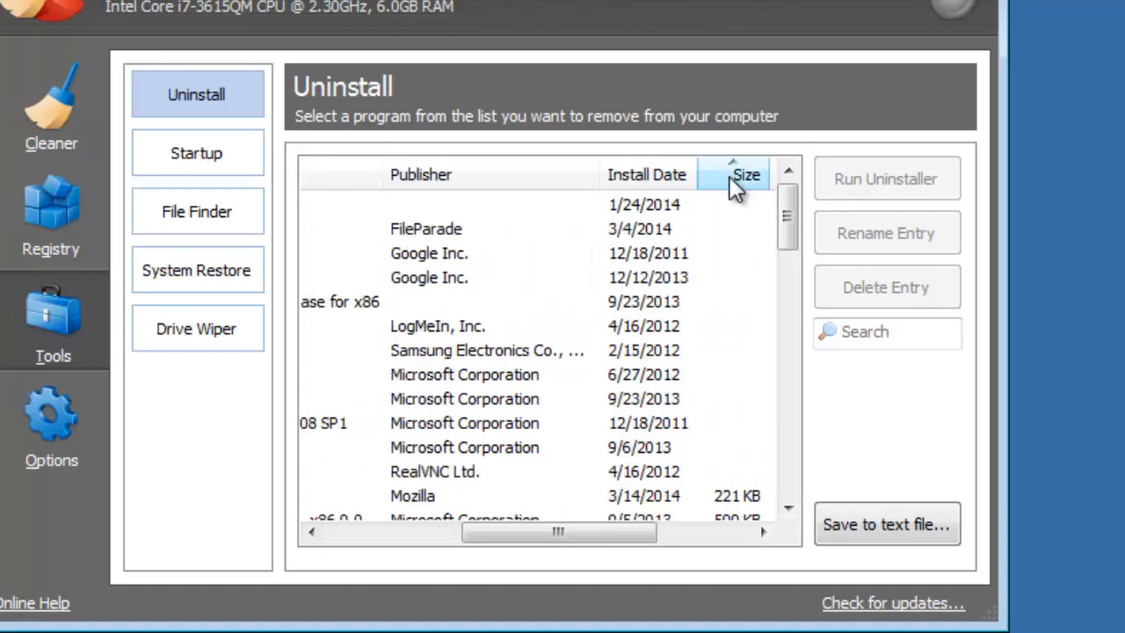
left_click(746, 176)
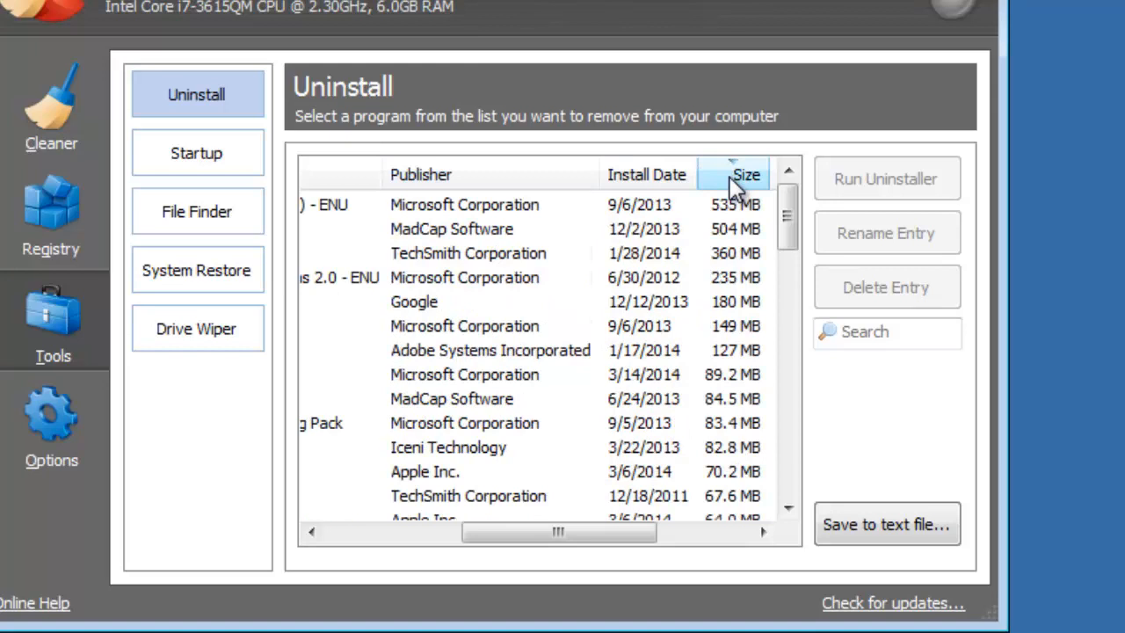
- Filter the list with the search "fire" and select the Mozilla Firefox 27.0 entry
type("fire")
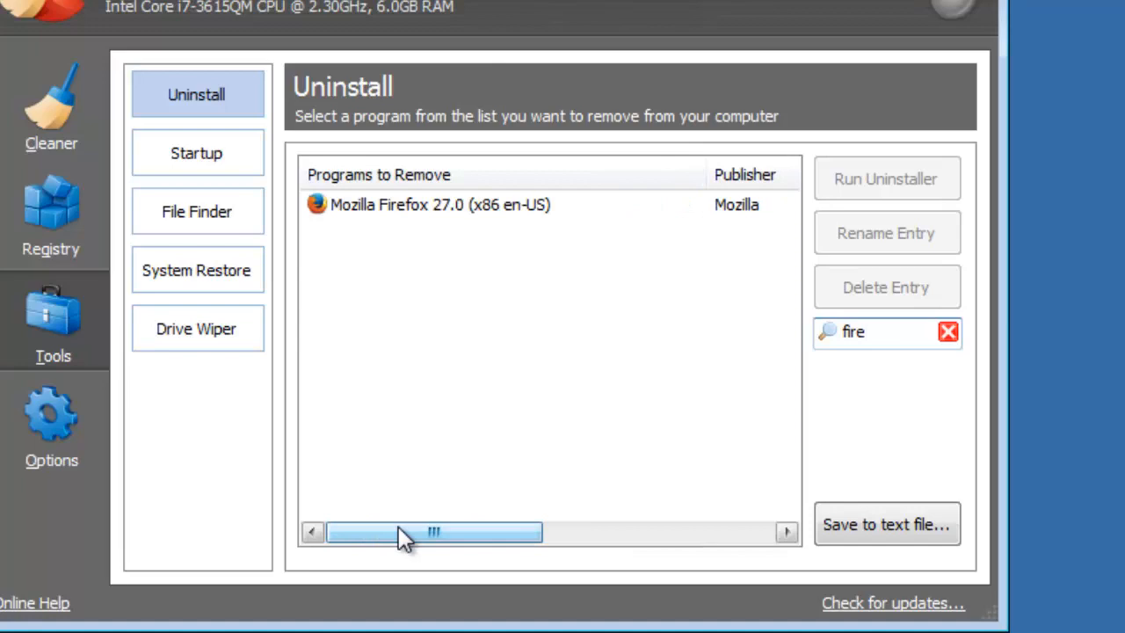
left_click(439, 204)
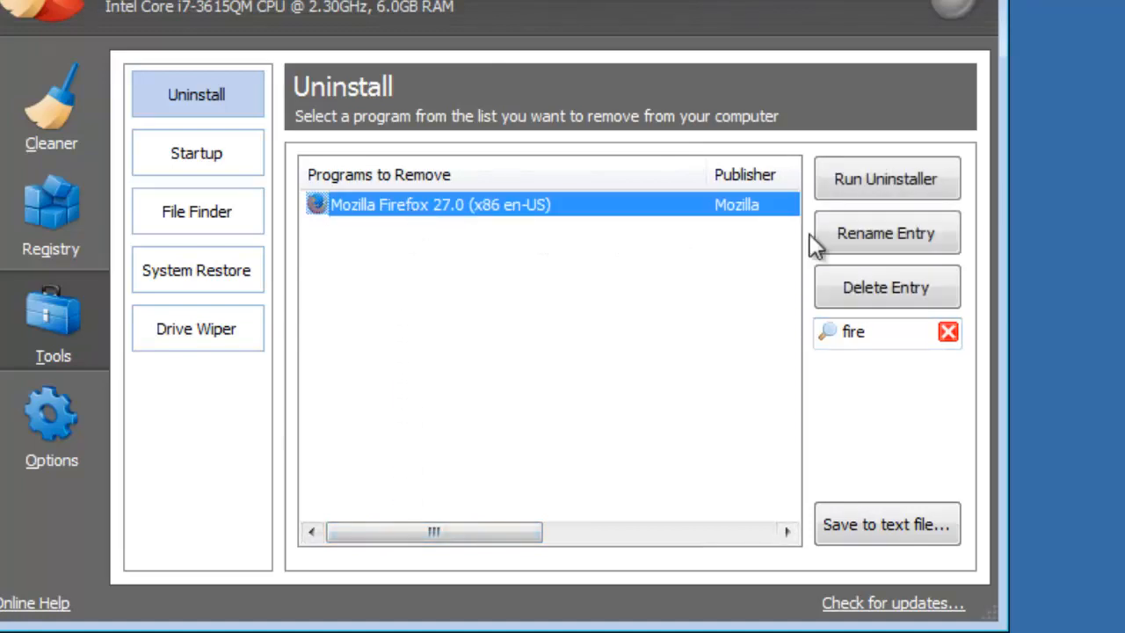
left_click(886, 179)
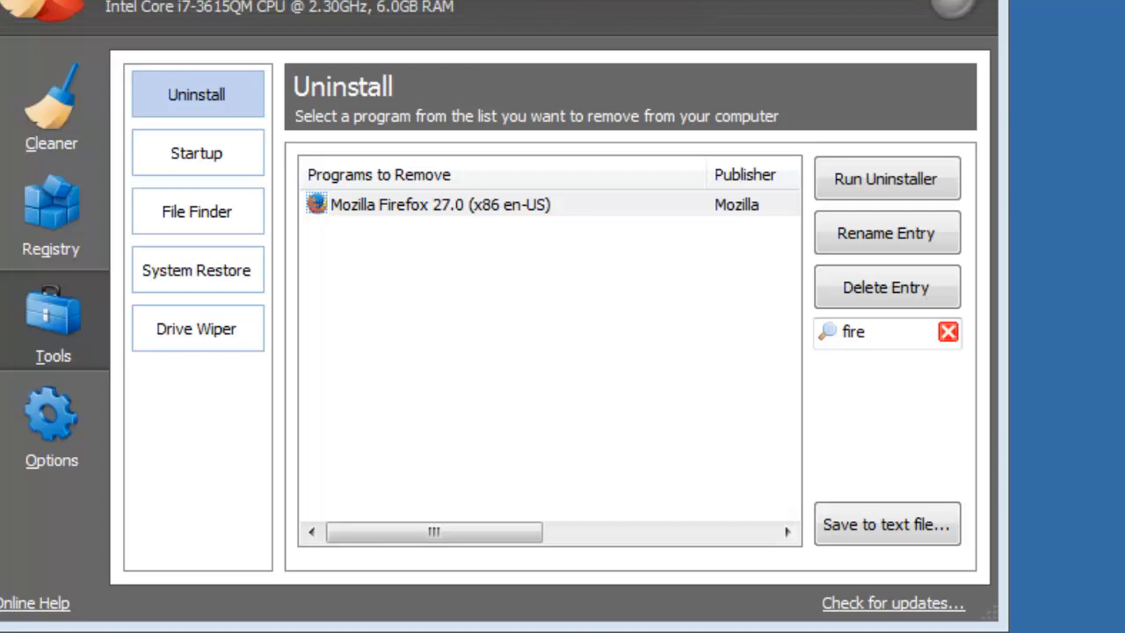
mouse_move(602, 214)
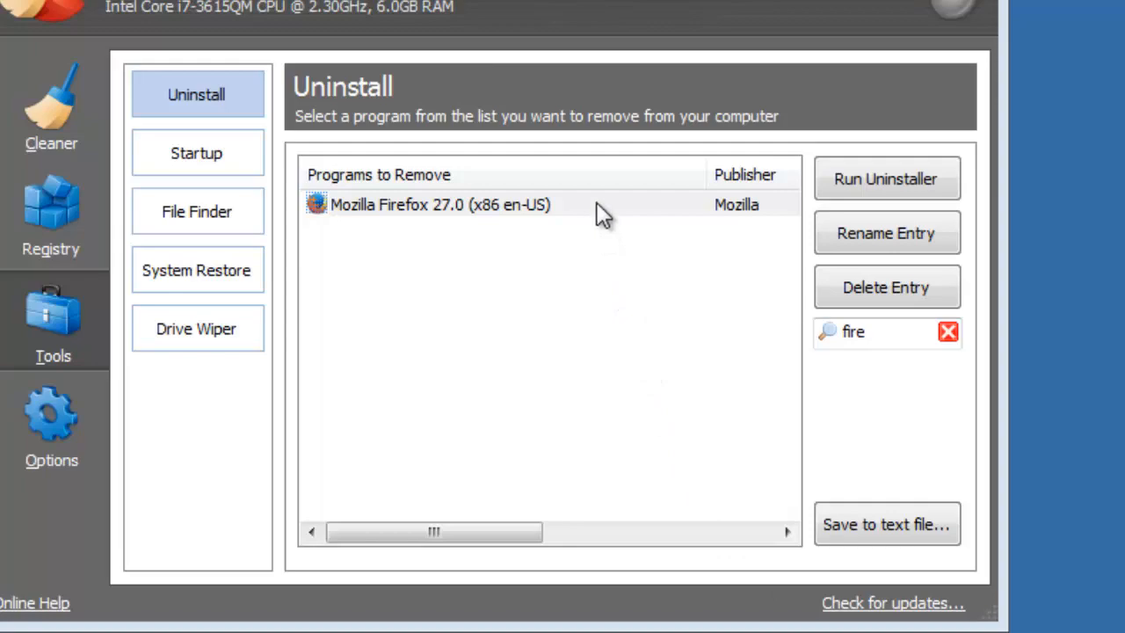
- Start deleting the Firefox entry from the registry, then cancel the removal
left_click(439, 204)
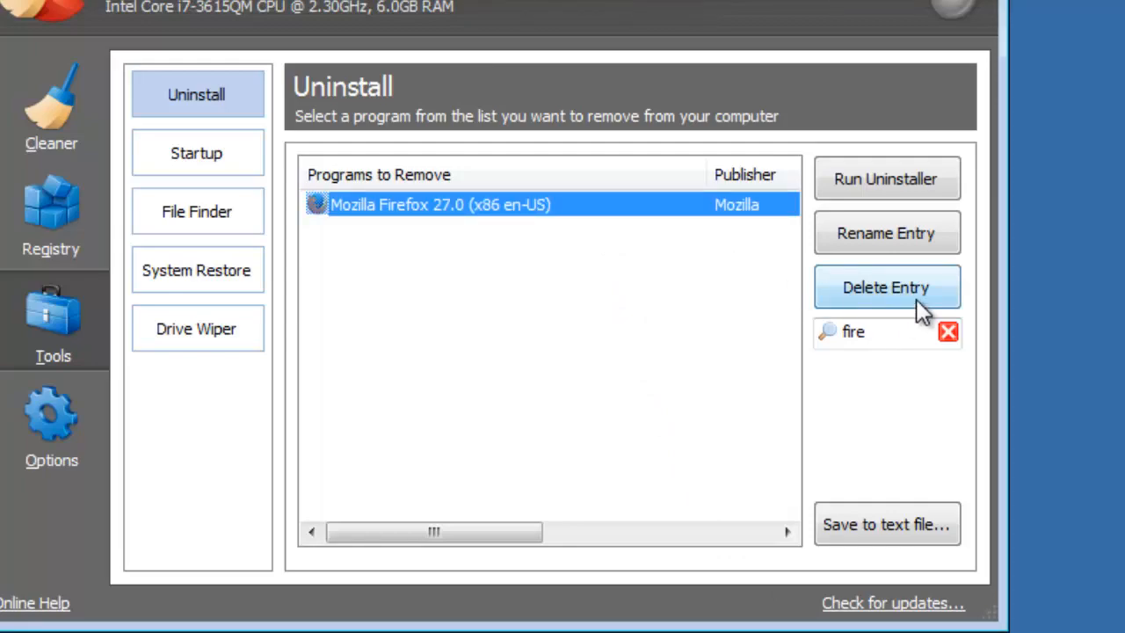
left_click(886, 287)
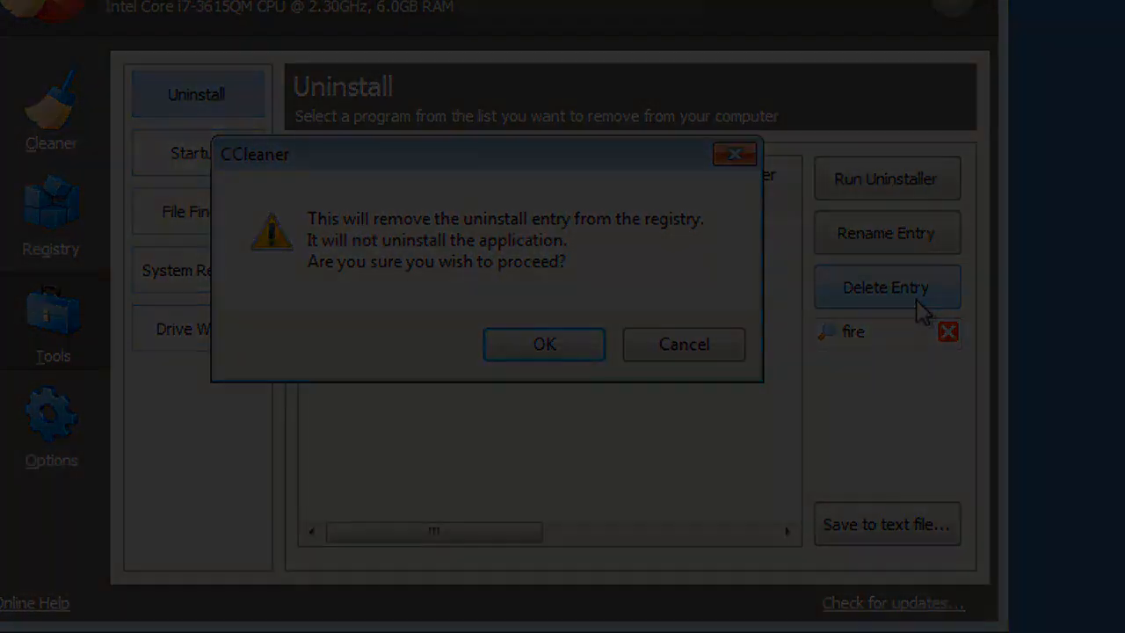
left_click(684, 343)
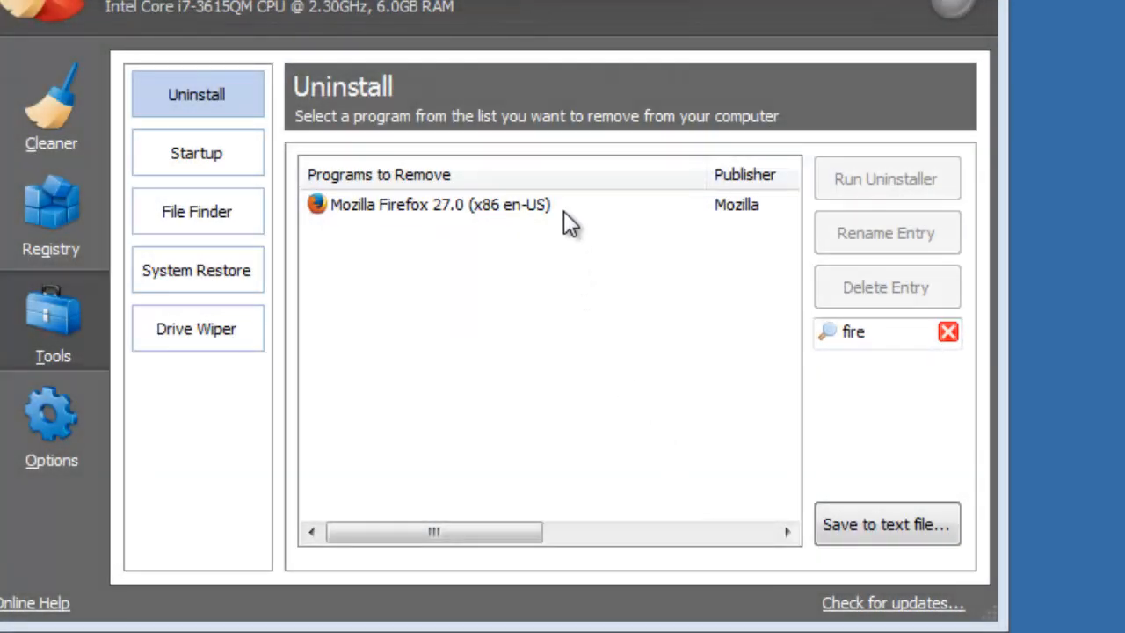
- Rename the entry to 'Firefox 27.0 (x86 en-US)', clear the search, and begin saving the list to a text file
left_click(886, 232)
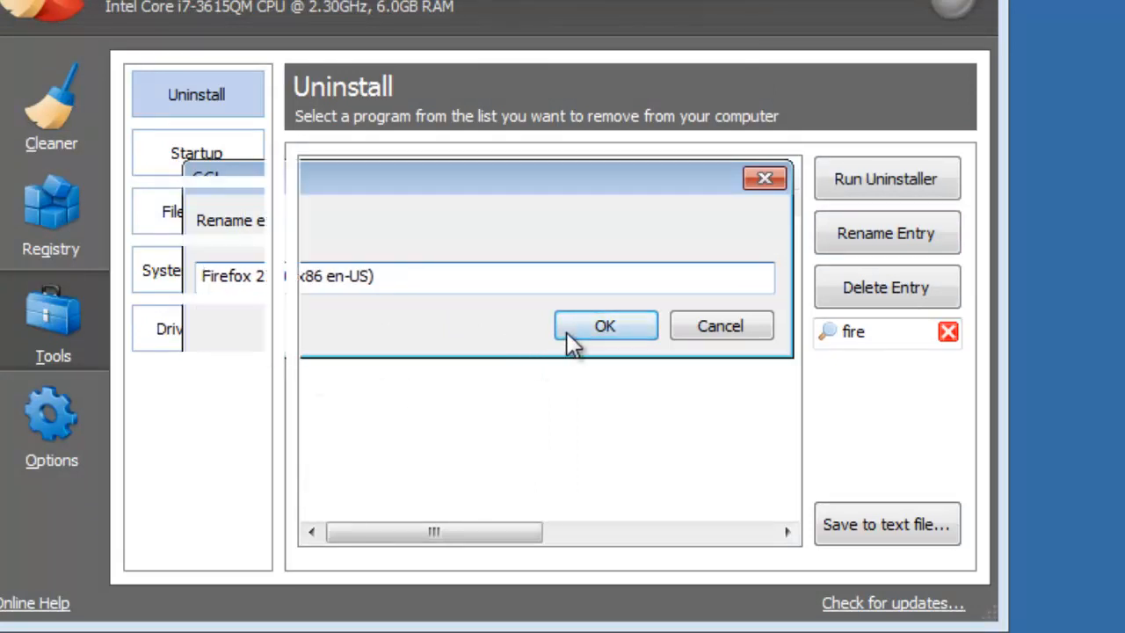
left_click(604, 325)
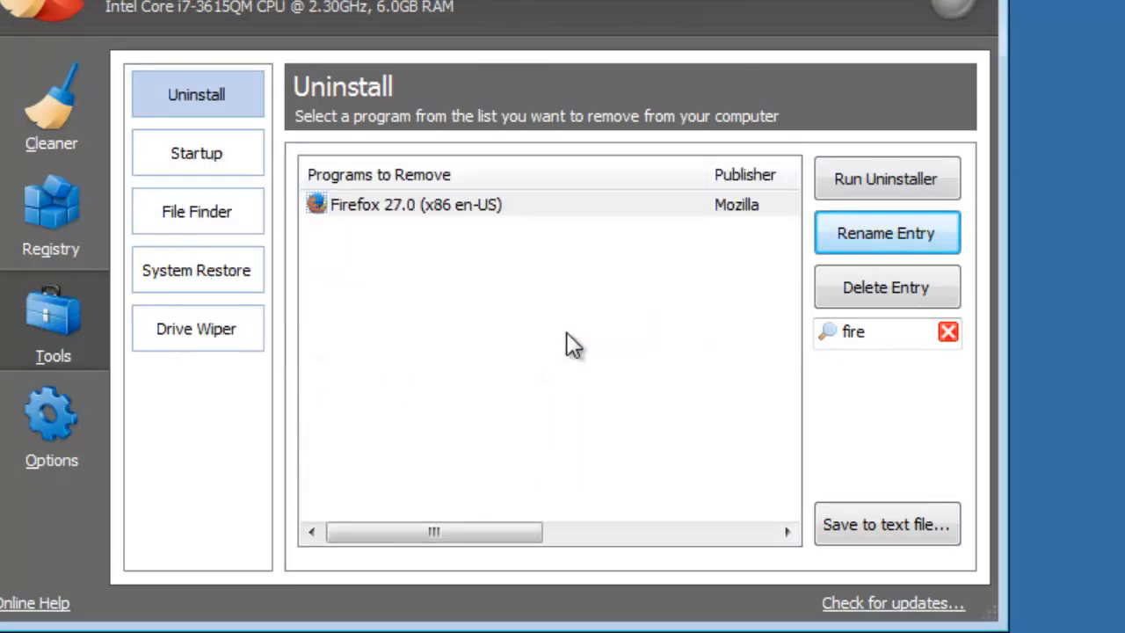
left_click(949, 331)
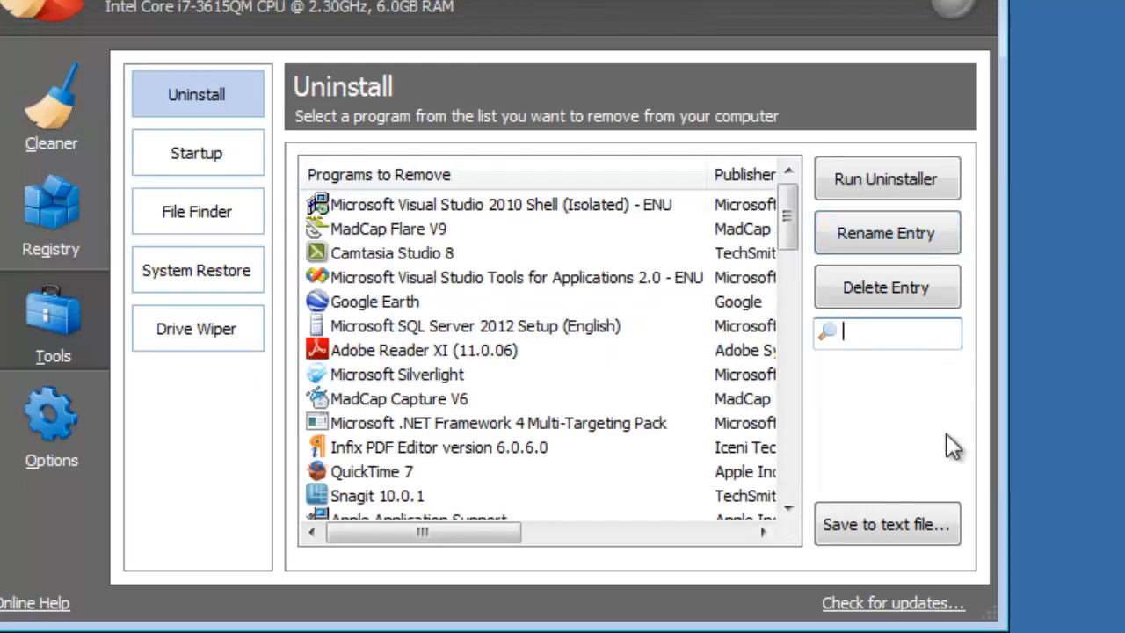
left_click(886, 523)
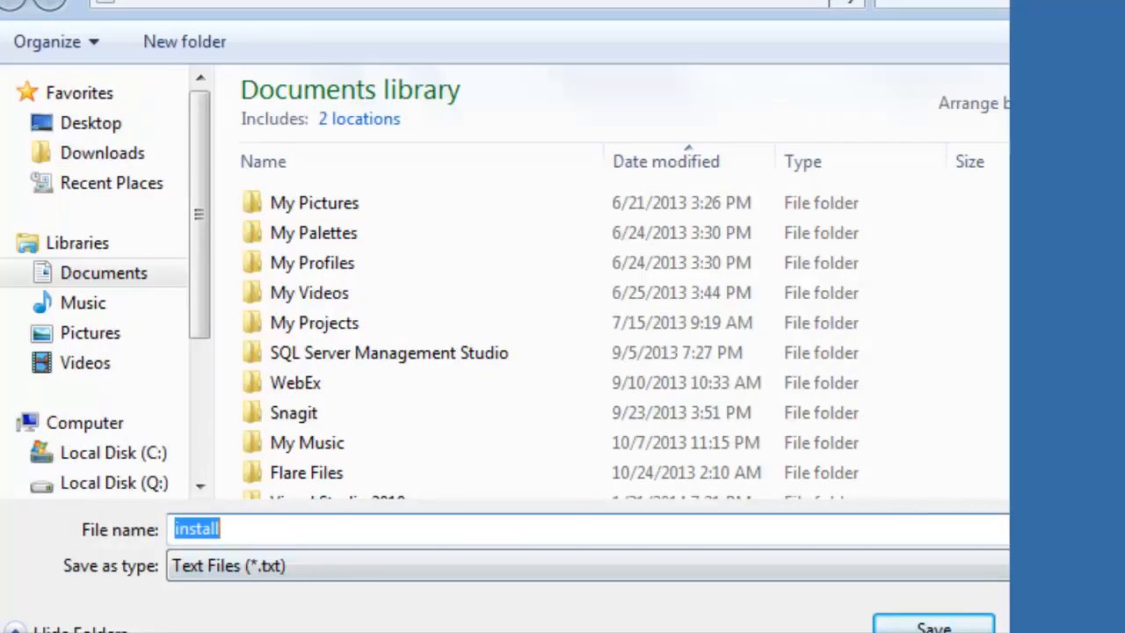